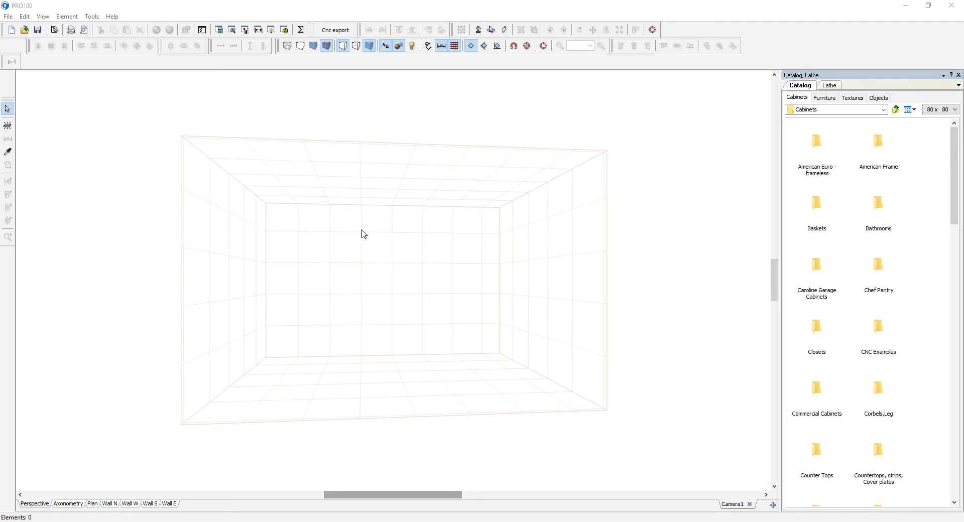
mouse_move(334, 394)
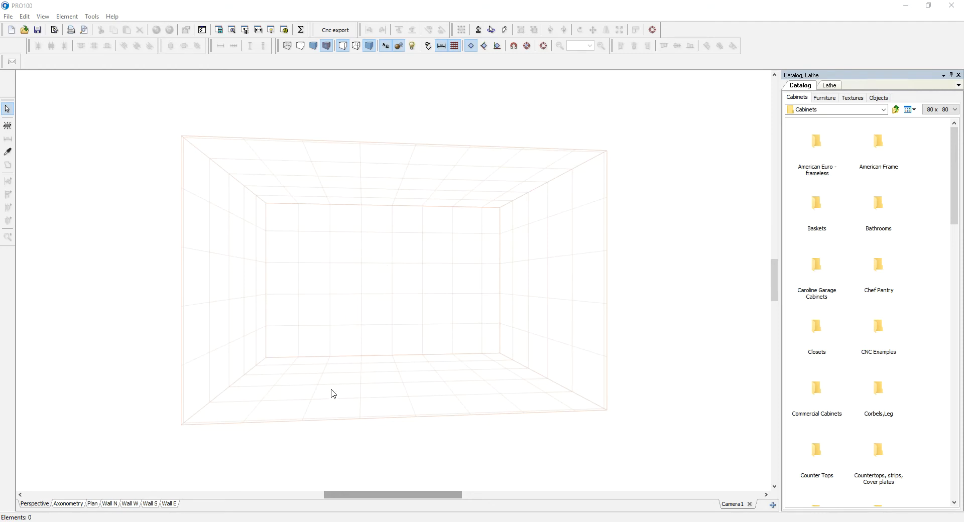
mouse_move(18, 131)
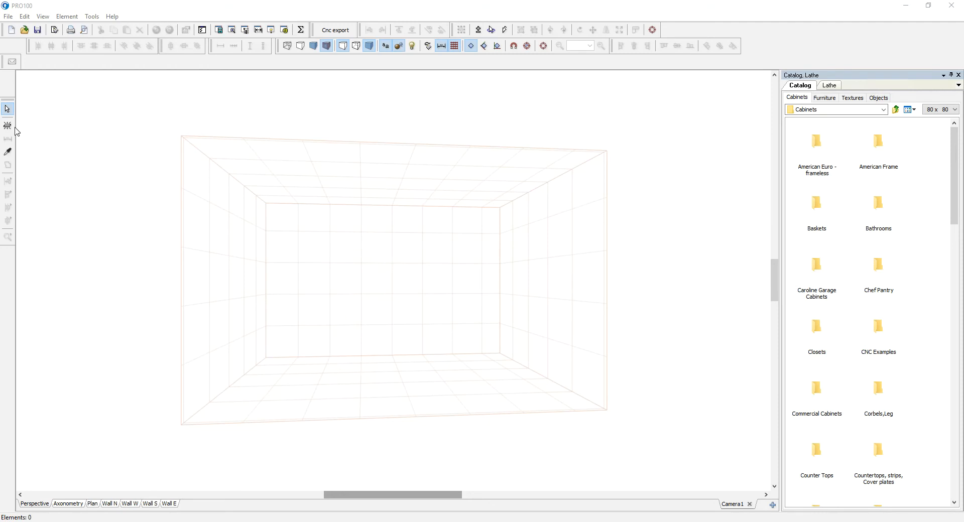
mouse_move(365, 322)
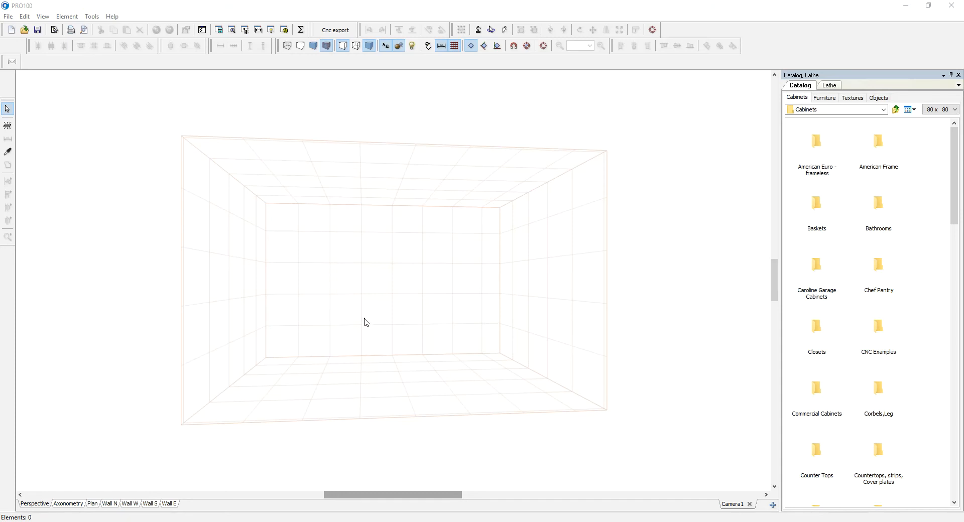
Add side panels 3/4" wide, 72" tall, 20" deep, with a 31 1/2" horizontal board
left_click_drag(366, 322, 360, 342)
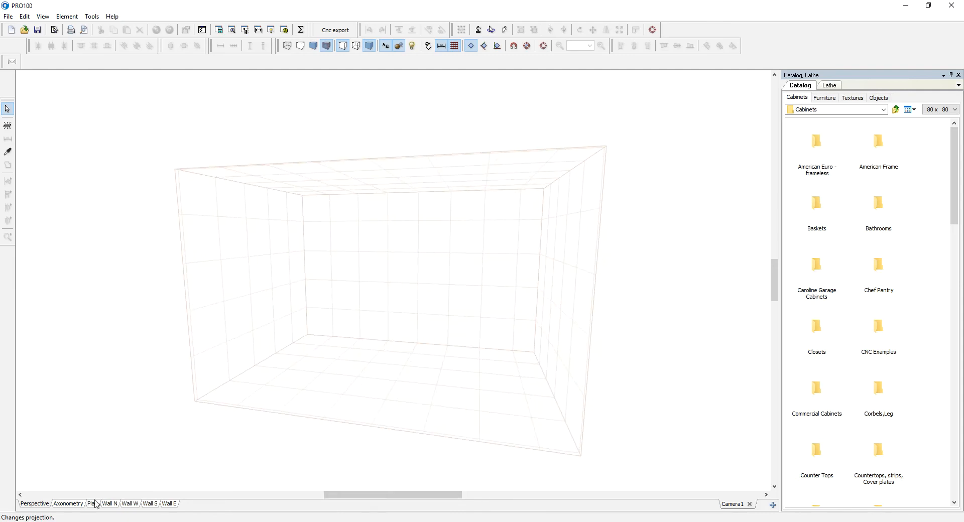
mouse_move(132, 506)
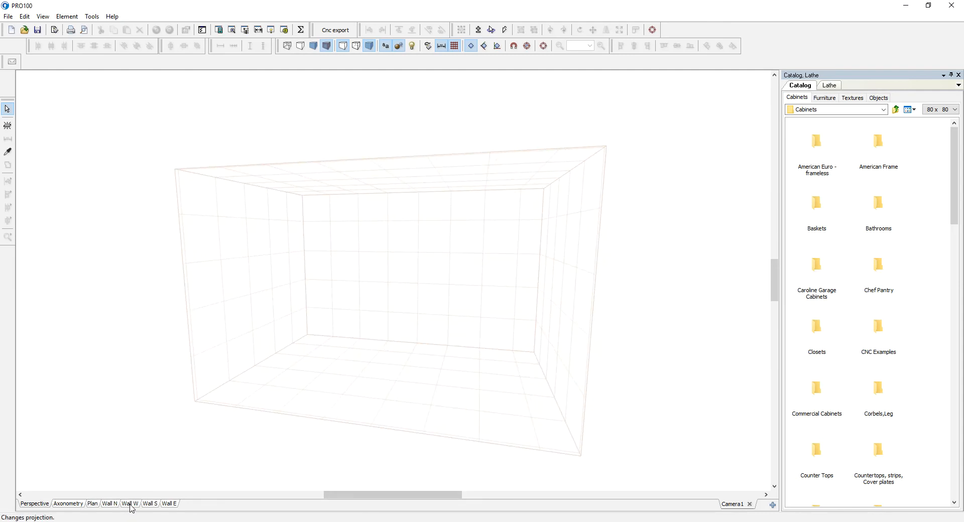
left_click(129, 504)
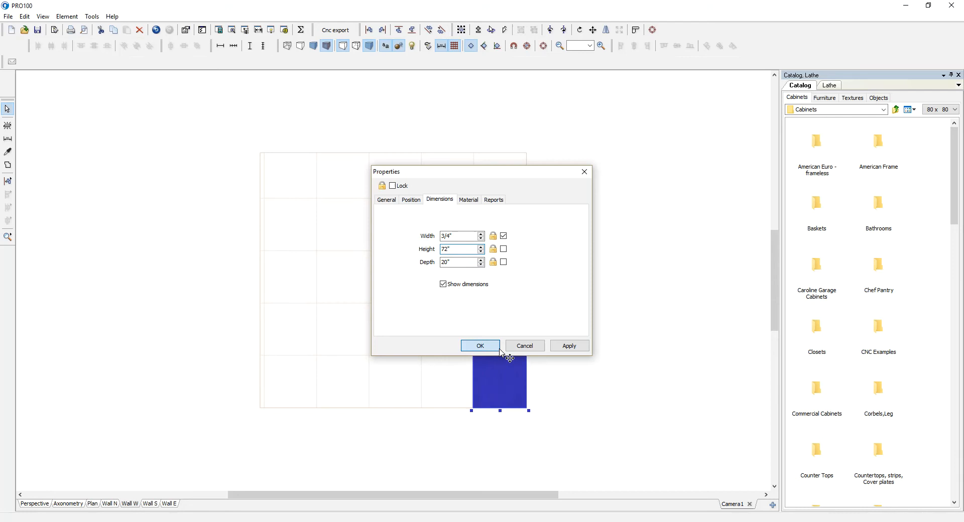
left_click(480, 346)
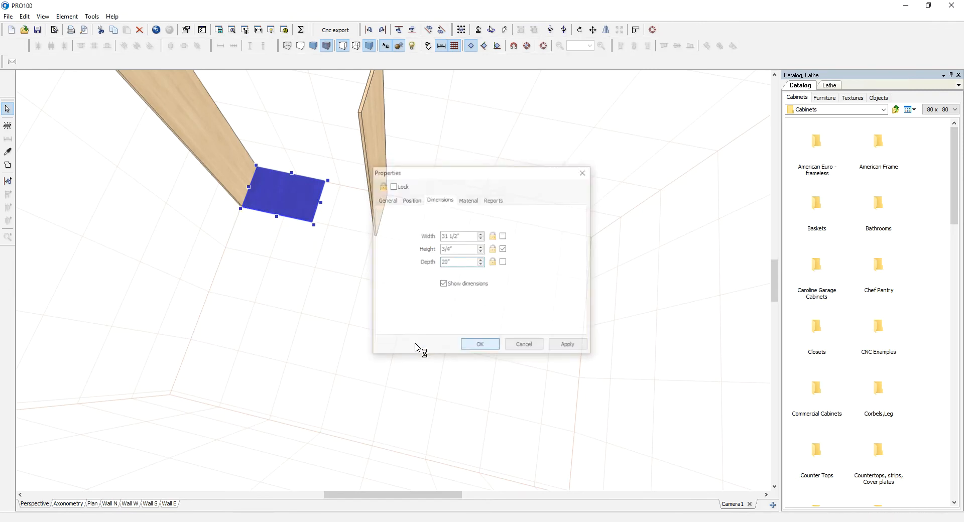
Confirm the 31 1/2" x 3/4" board and place it as top, bottom and shelves
left_click(480, 343)
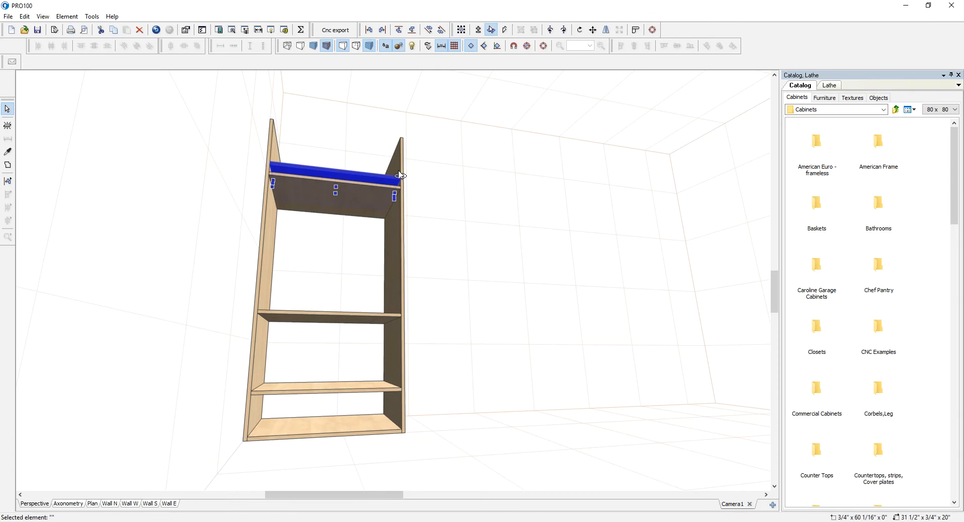
left_click(663, 45)
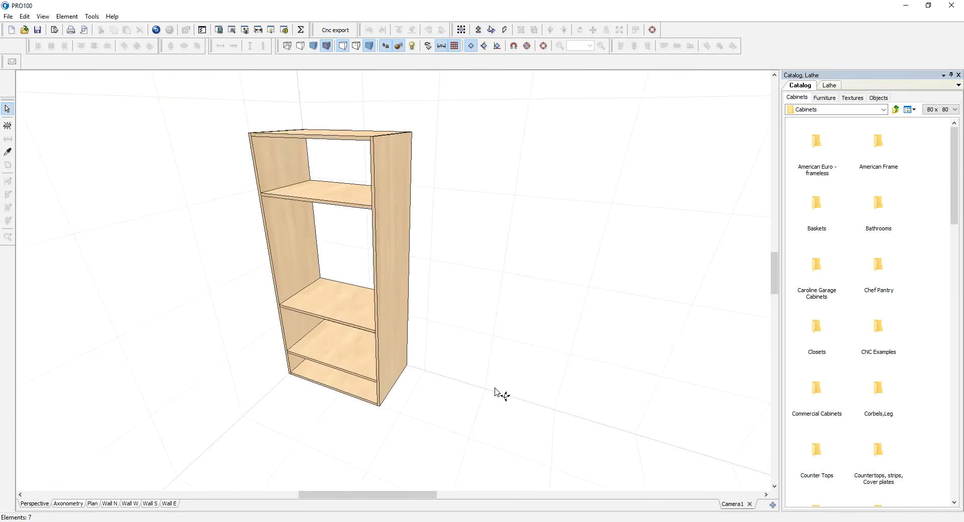
Insert a fourth shelf near the top and select the bottom board
left_click(326, 329)
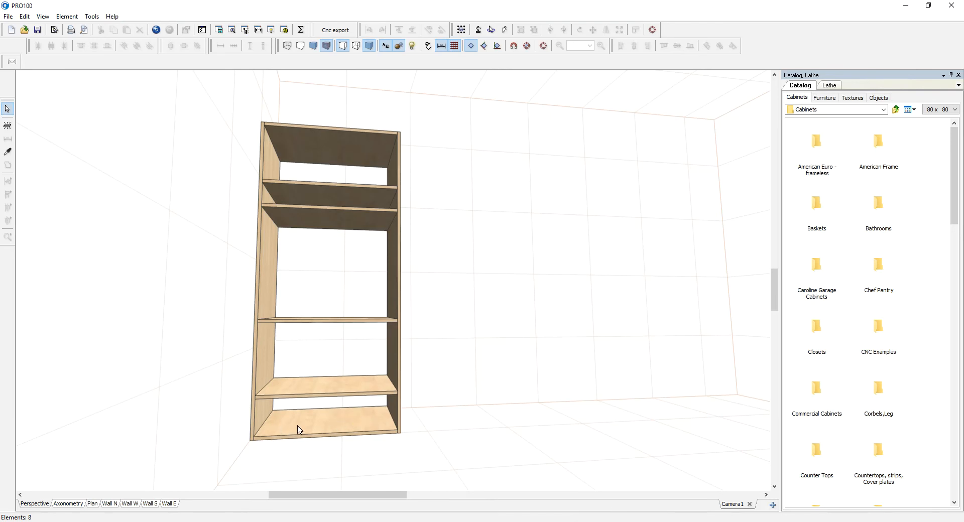
left_click(320, 430)
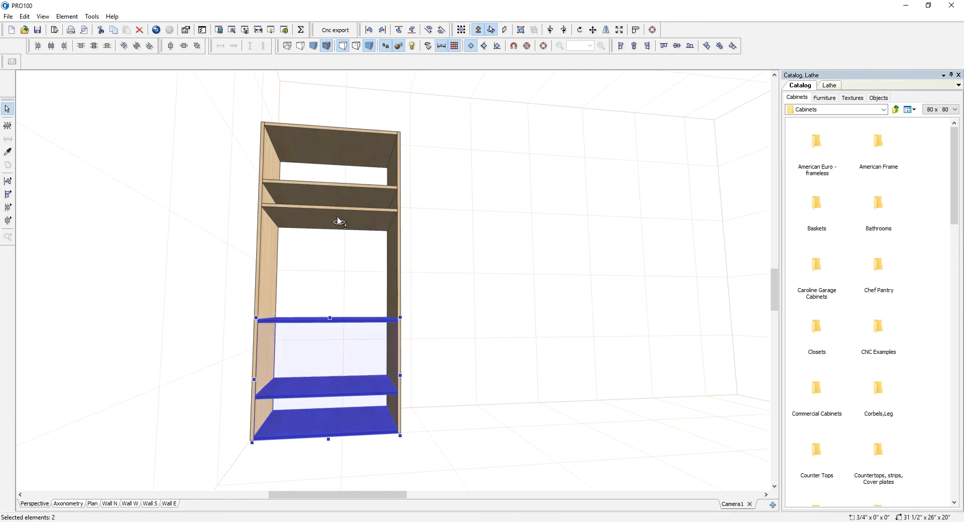
Distribute the selected boards along the Y axis for equal shelf spacing
right_click(339, 222)
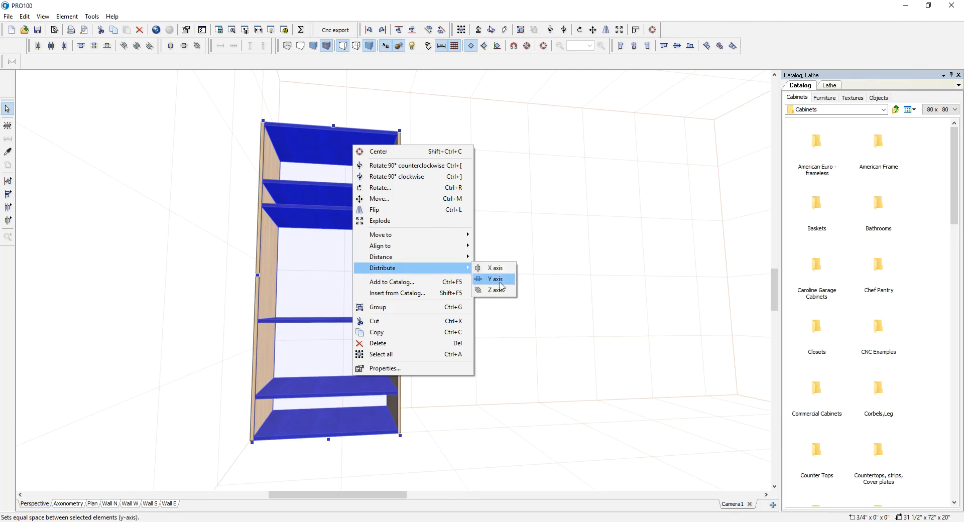
left_click(495, 279)
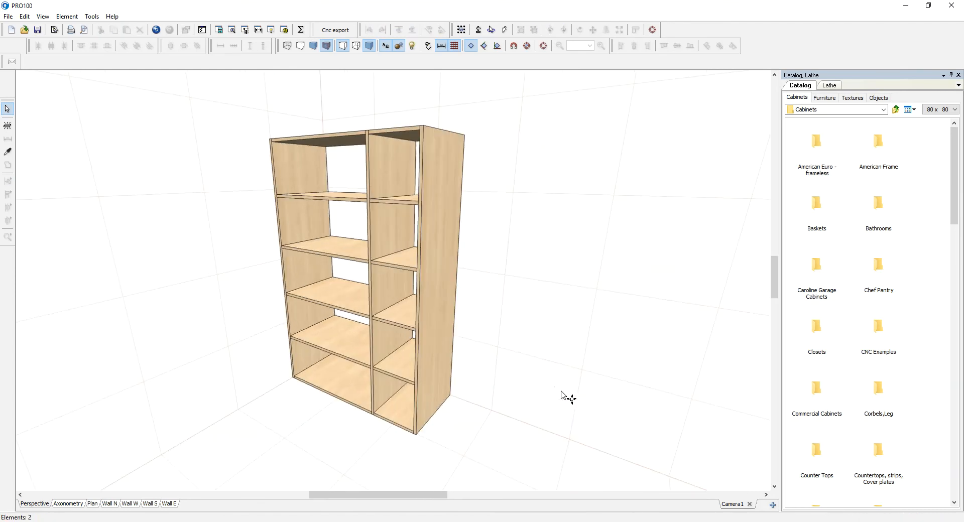
Rotate the perspective view to face the front of the two-bay bookcase
left_click_drag(566, 396, 604, 387)
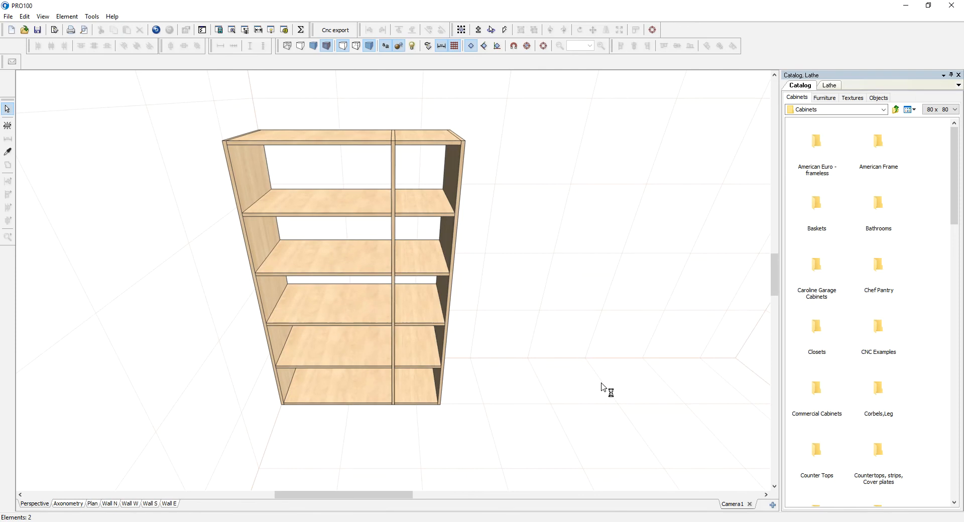